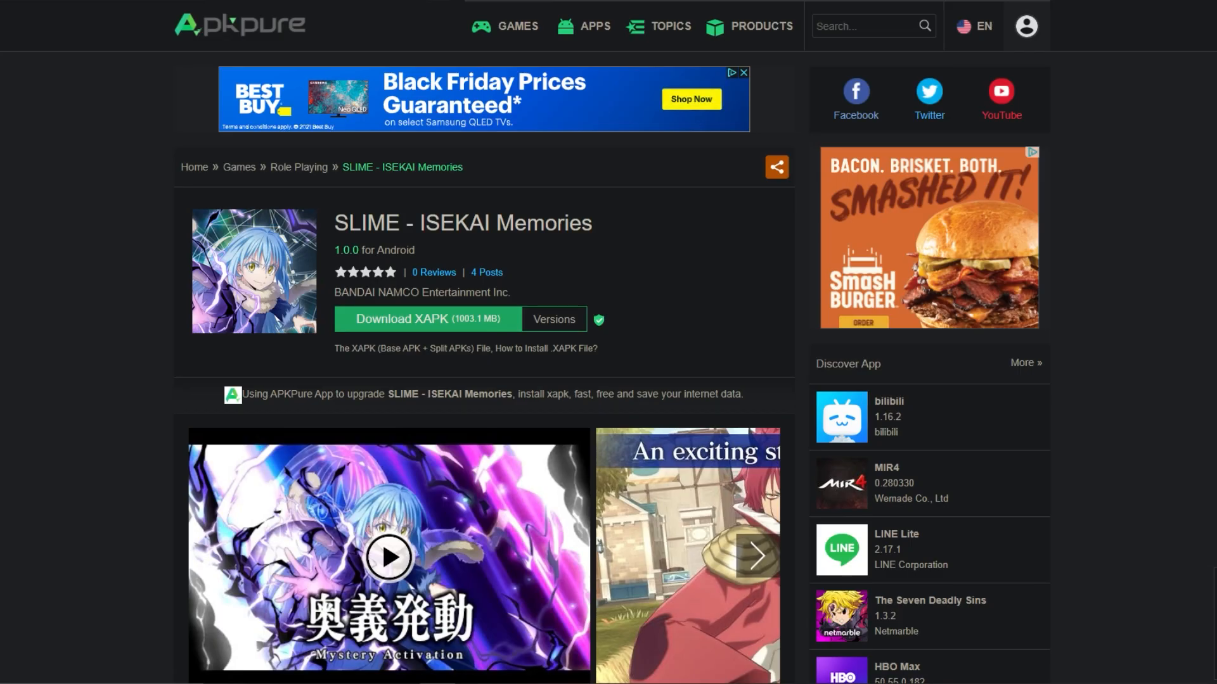
mouse_move(425, 320)
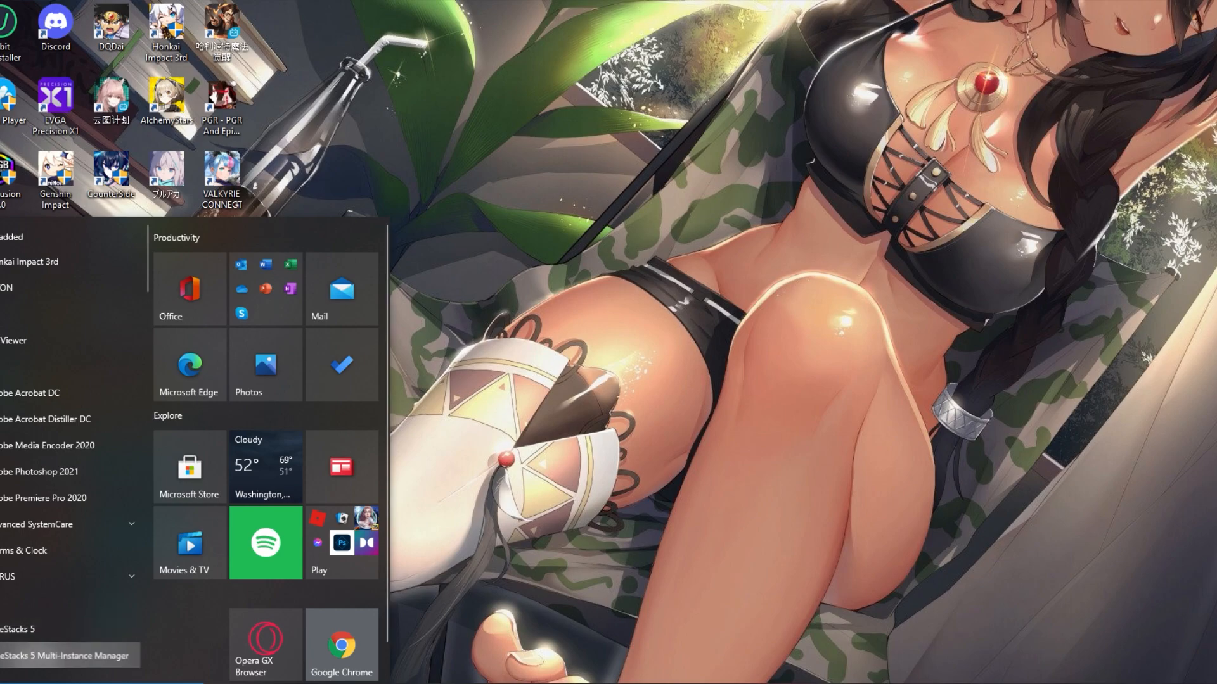
- Launch the BlueStacks 2 Pie 64-bit (Beta) instance from the Multi-Instance Manager
click(60, 655)
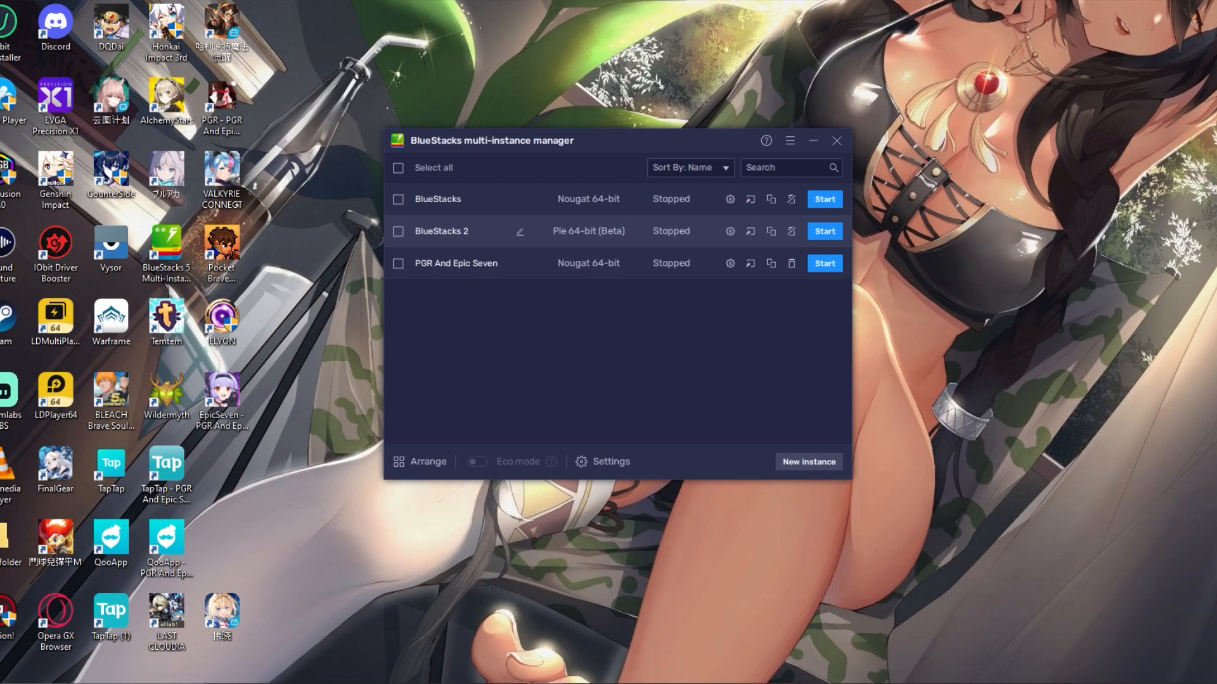
mouse_move(588, 231)
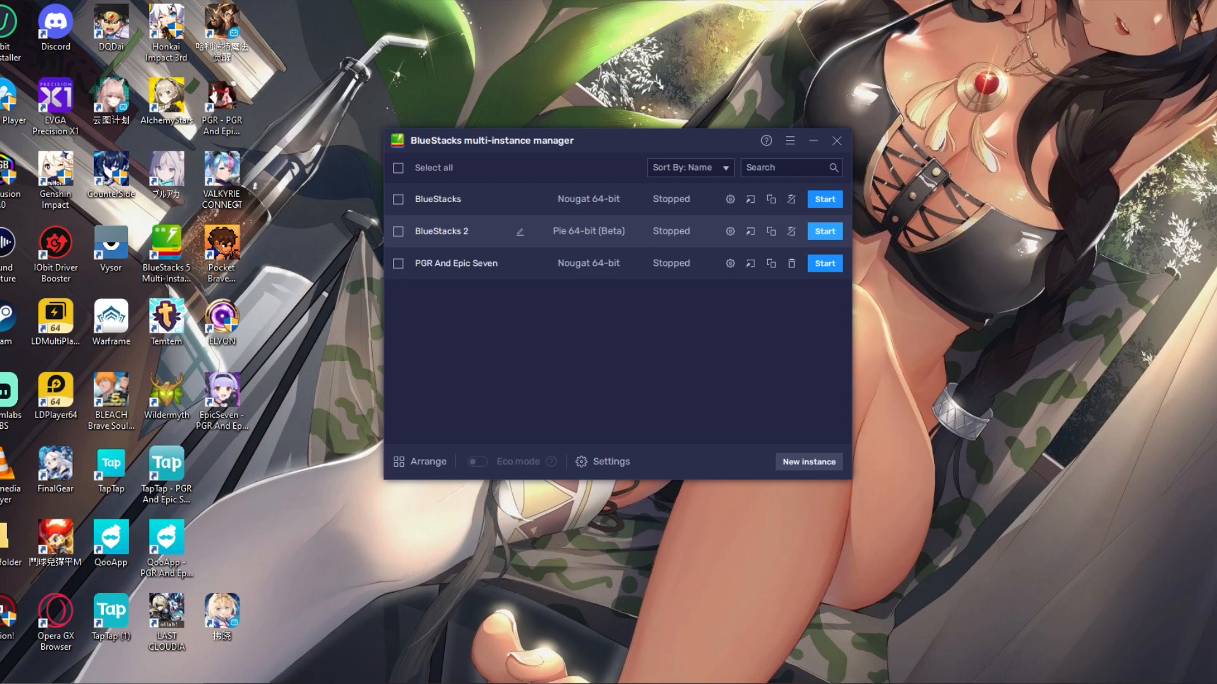
click(823, 231)
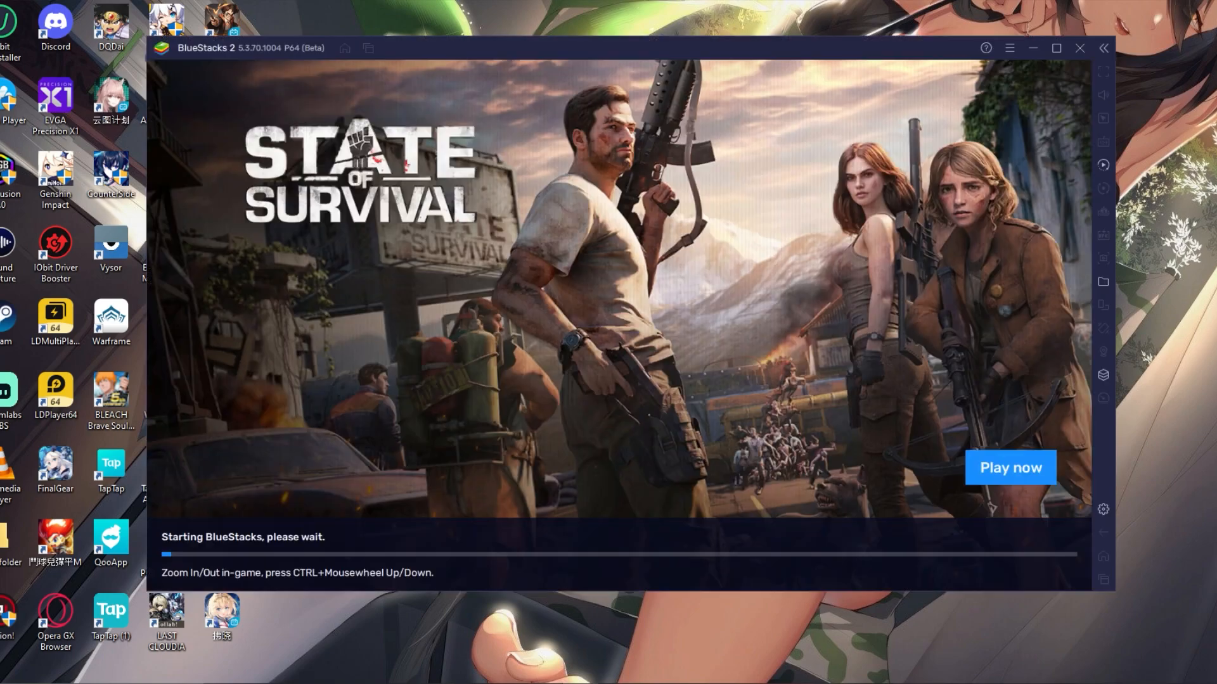